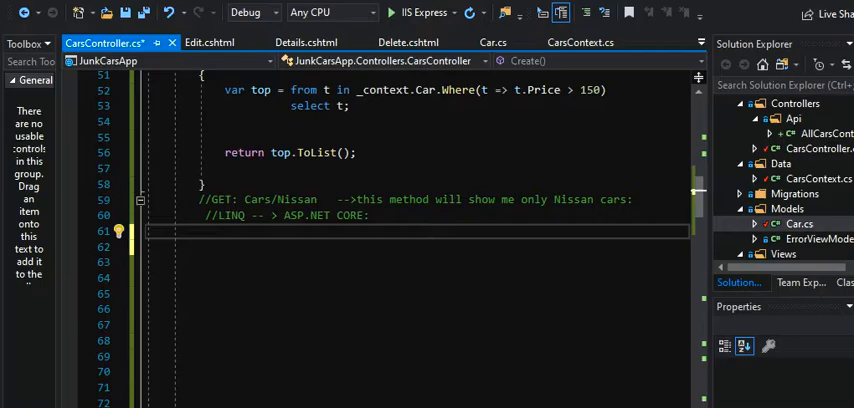
# - Check the running cars list page, then return to CarsController below the Nissan comment
pyautogui.press('alt+tab')
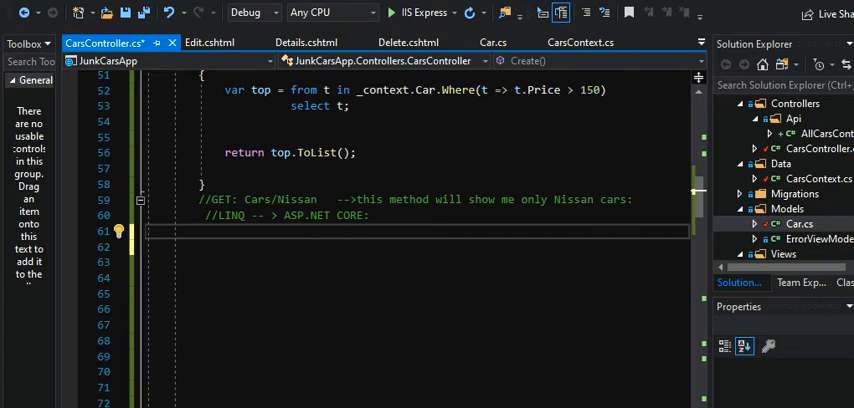
pyautogui.click(388, 12)
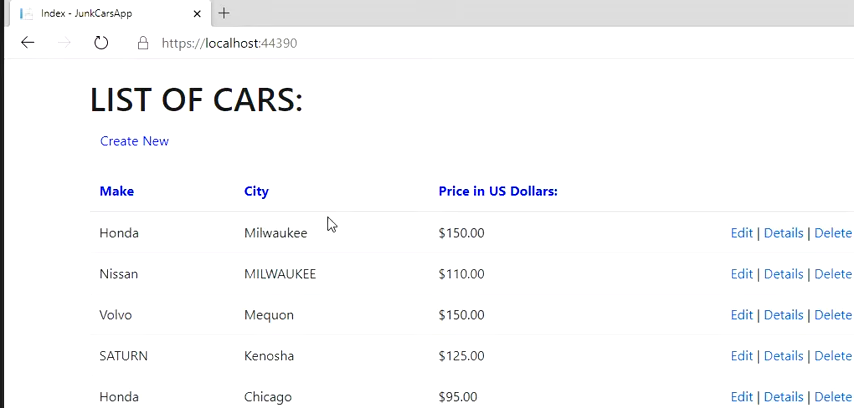
pyautogui.moveTo(552, 182)
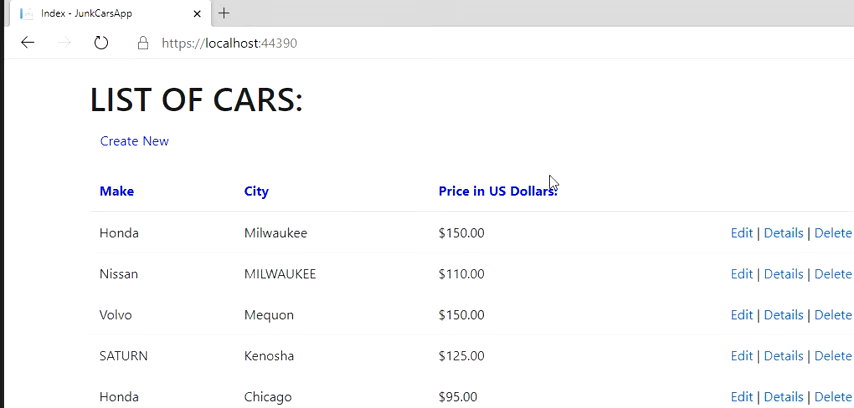
pyautogui.moveTo(140, 192)
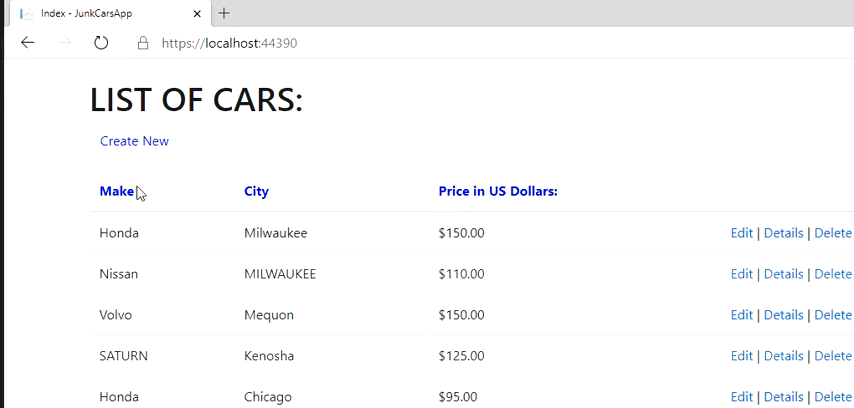
pyautogui.moveTo(478, 196)
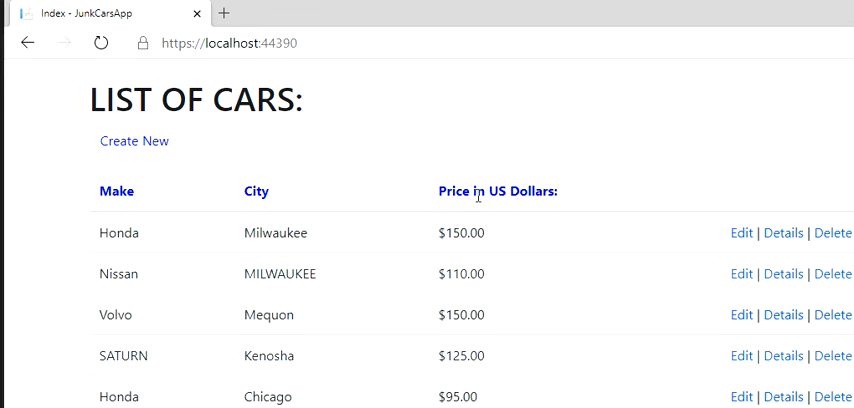
pyautogui.moveTo(472, 254)
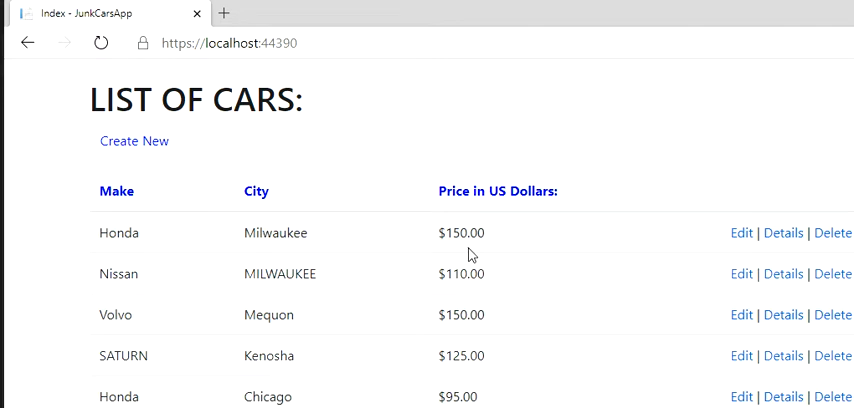
pyautogui.scroll(-3)
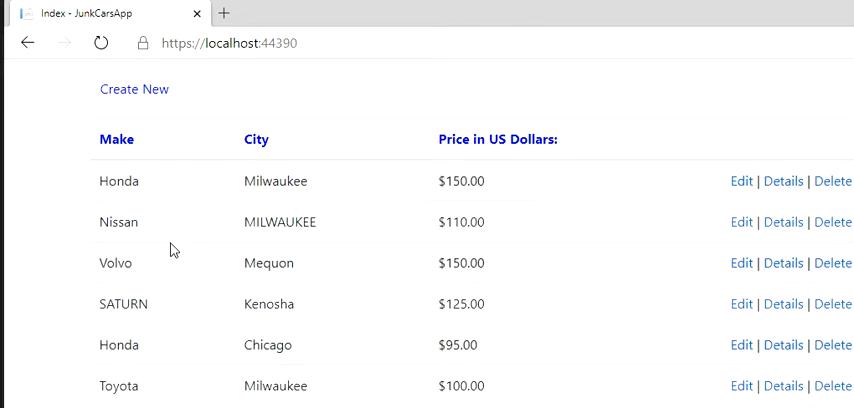
pyautogui.moveTo(108, 220)
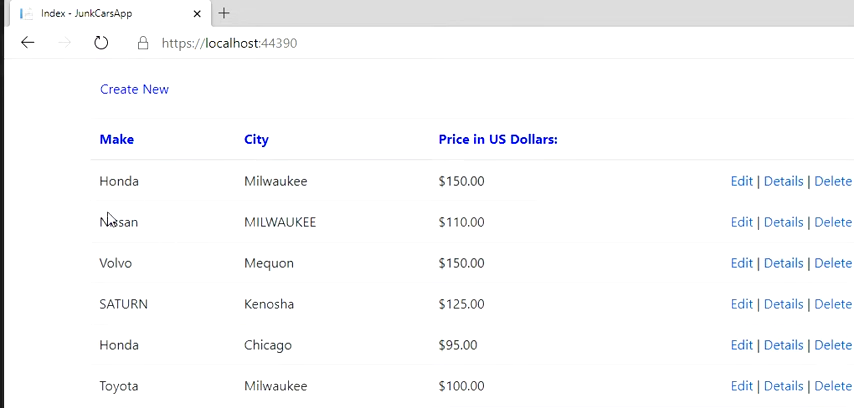
pyautogui.doubleClick(118, 222)
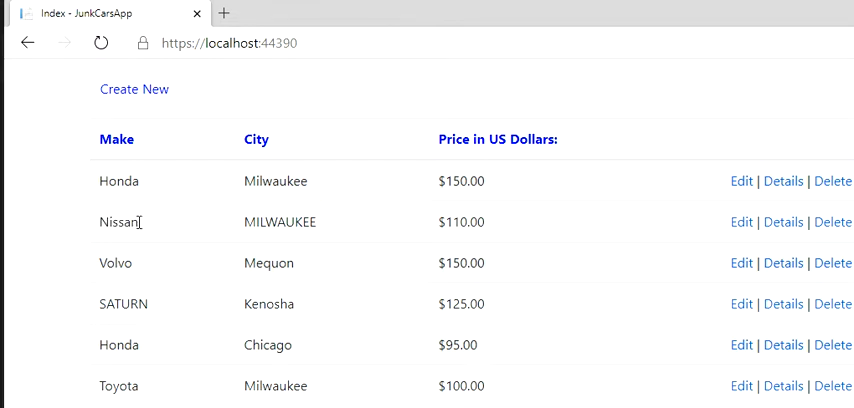
pyautogui.scroll(-3)
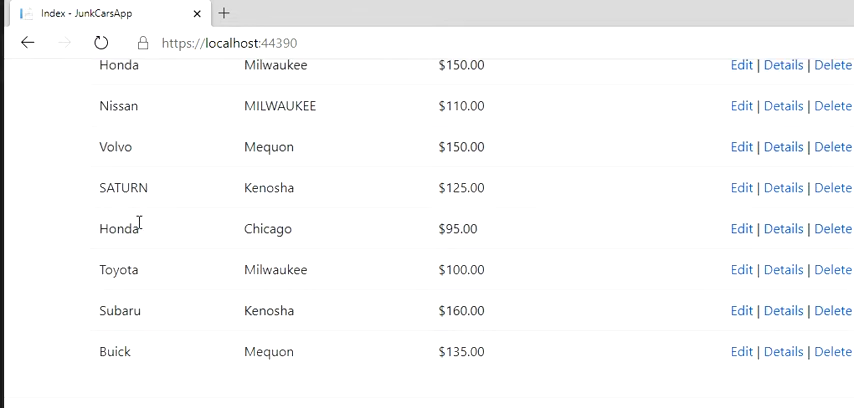
pyautogui.scroll(3)
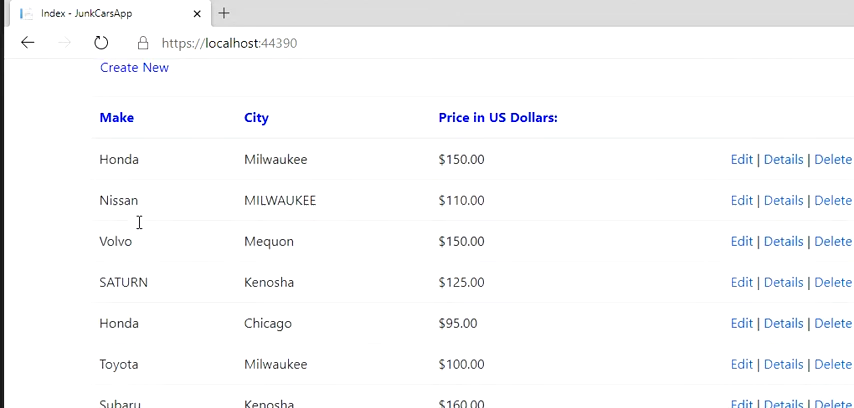
pyautogui.doubleClick(118, 200)
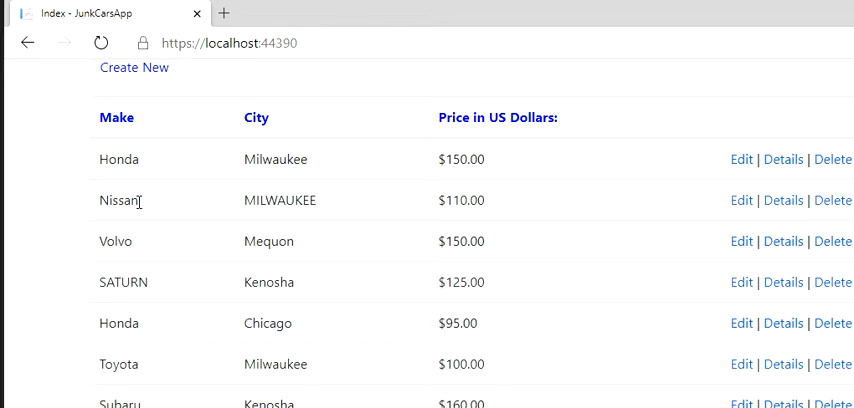
pyautogui.moveTo(156, 232)
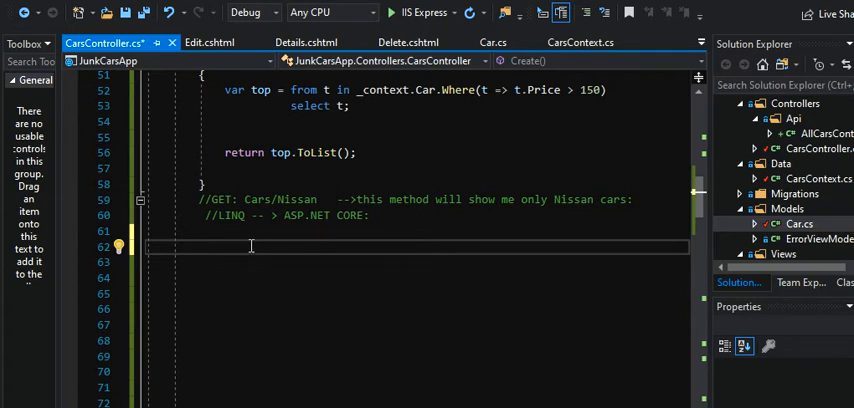
# - Add an [HttpGet] attribute and start the signature 'public IEnumerable<' beneath it
pyautogui.write('[]')
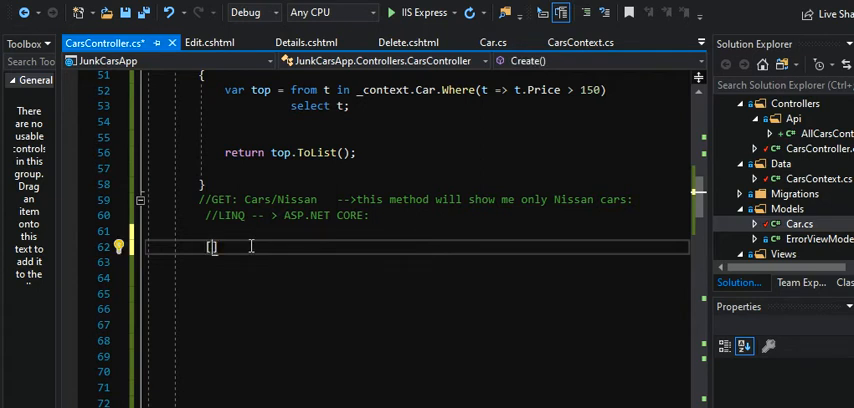
pyautogui.write('HTT')
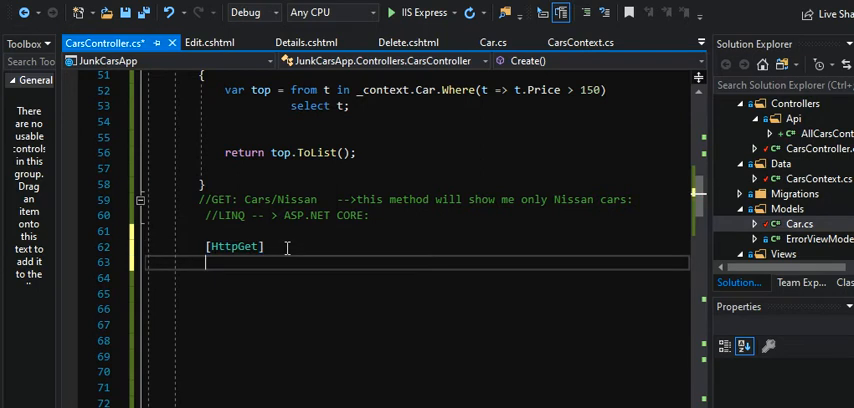
pyautogui.write('PUBLI')
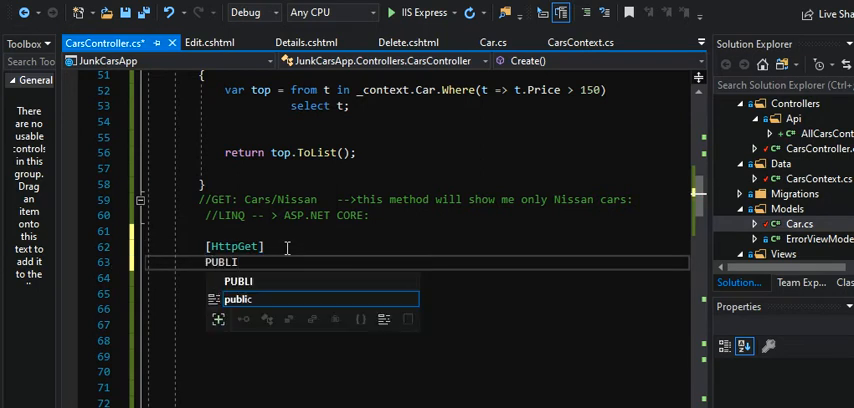
pyautogui.press('Backspace')
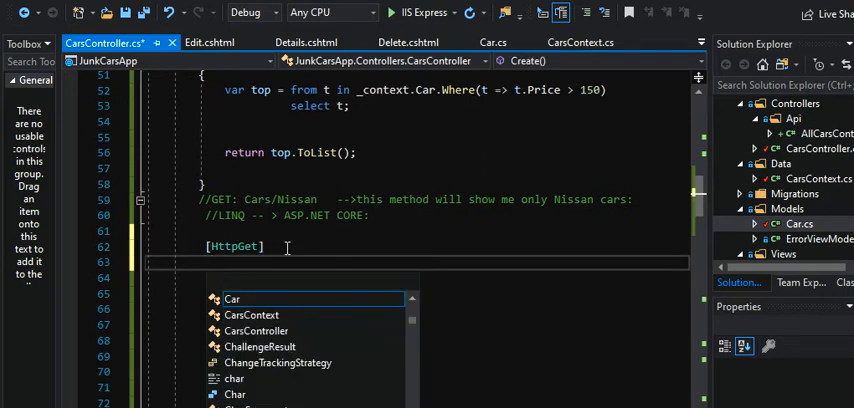
pyautogui.write('publi')
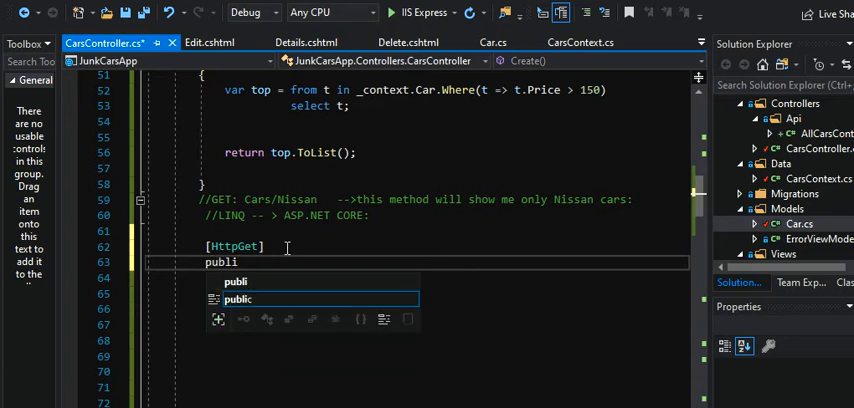
pyautogui.write('Ie')
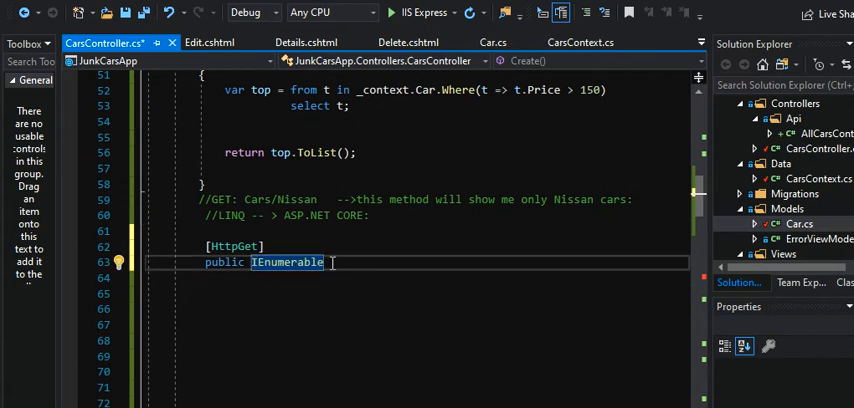
pyautogui.write('<>')
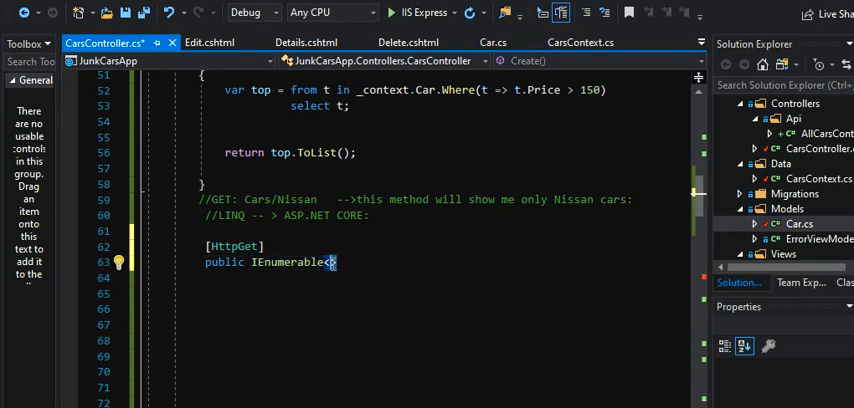
pyautogui.doubleClick(290, 262)
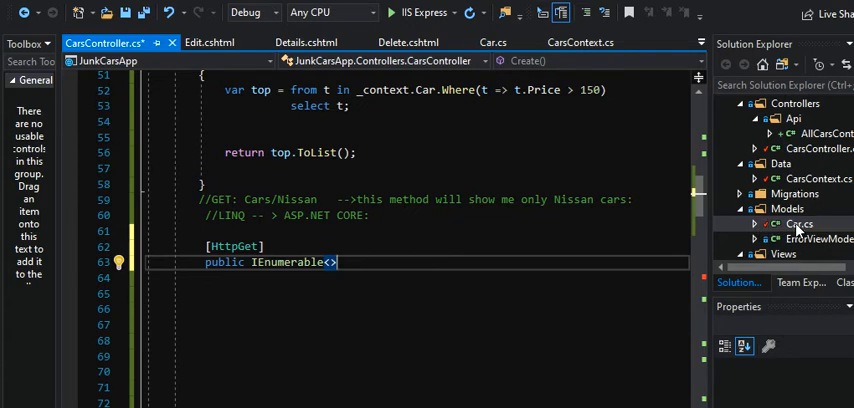
pyautogui.click(800, 222)
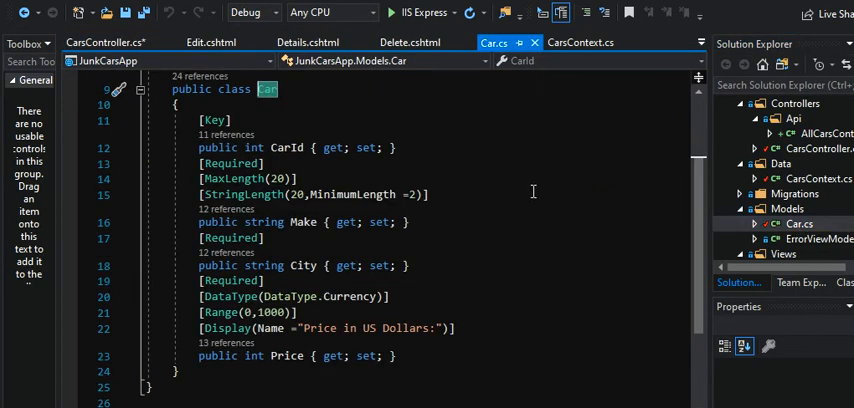
pyautogui.moveTo(316, 232)
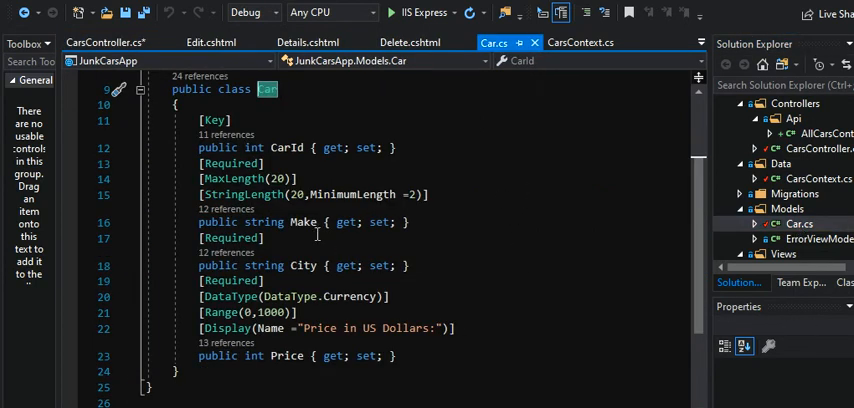
pyautogui.moveTo(288, 356)
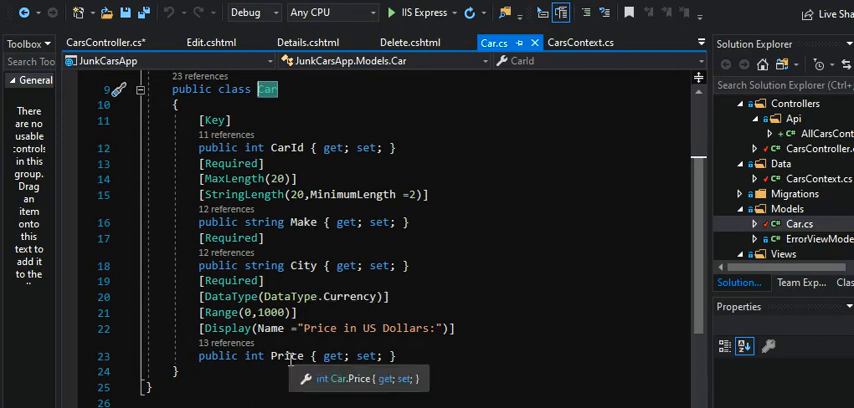
pyautogui.moveTo(104, 42)
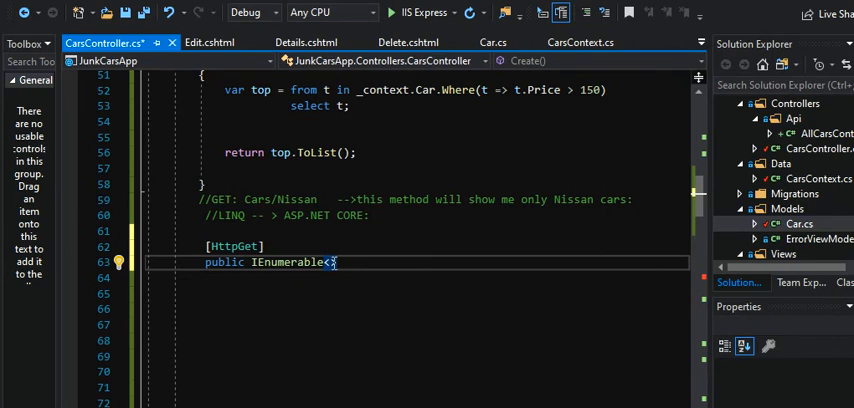
# - Complete the signature as public IEnumerable<Car> Nissan() with an empty body
pyautogui.write('C')
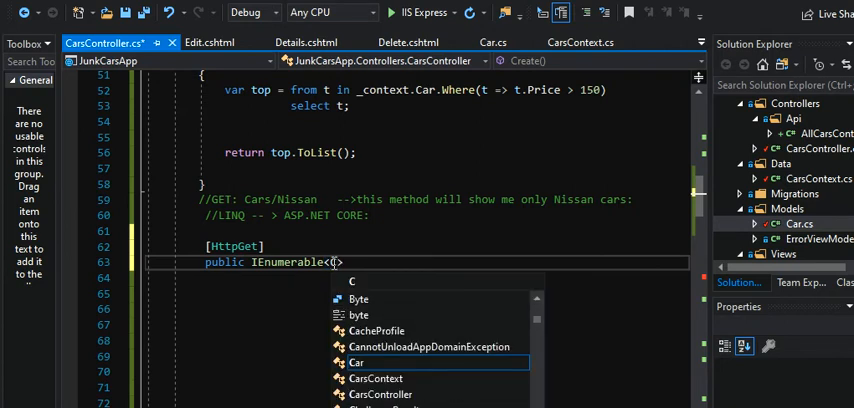
pyautogui.write('ar')
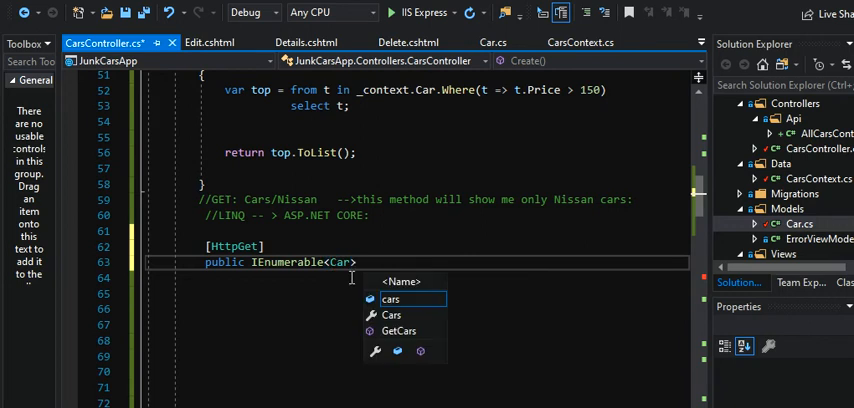
pyautogui.write('N')
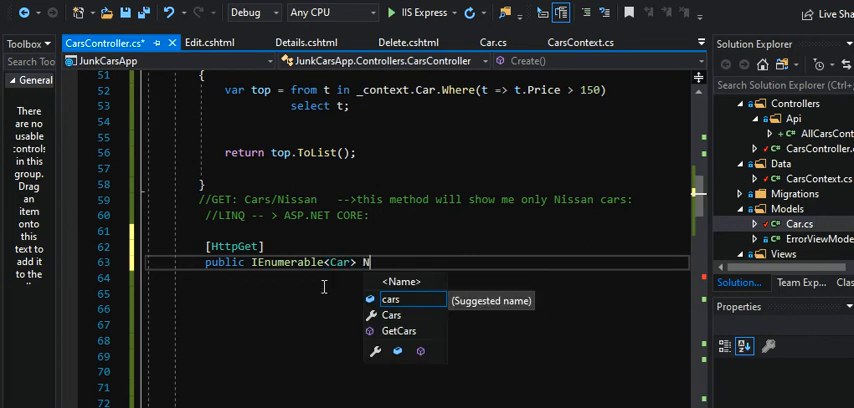
pyautogui.write('issan')
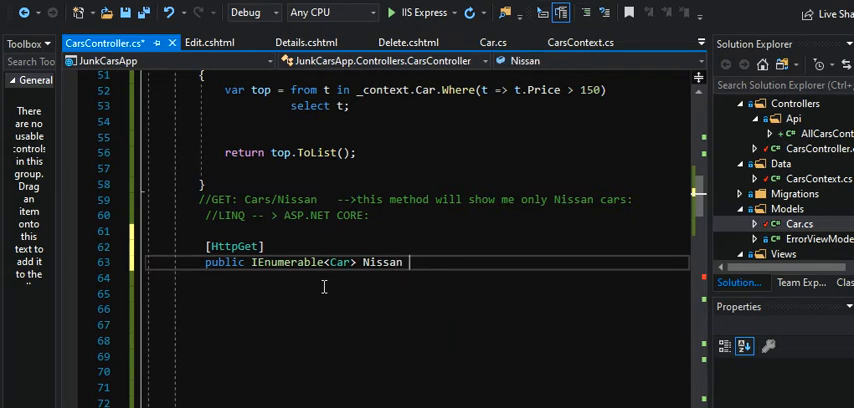
pyautogui.write('()')
pyautogui.click(416, 278)
pyautogui.write('{')
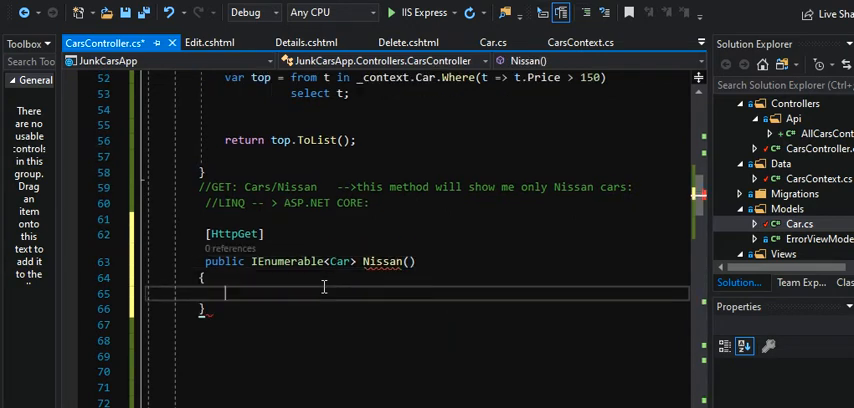
pyautogui.doubleClick(384, 260)
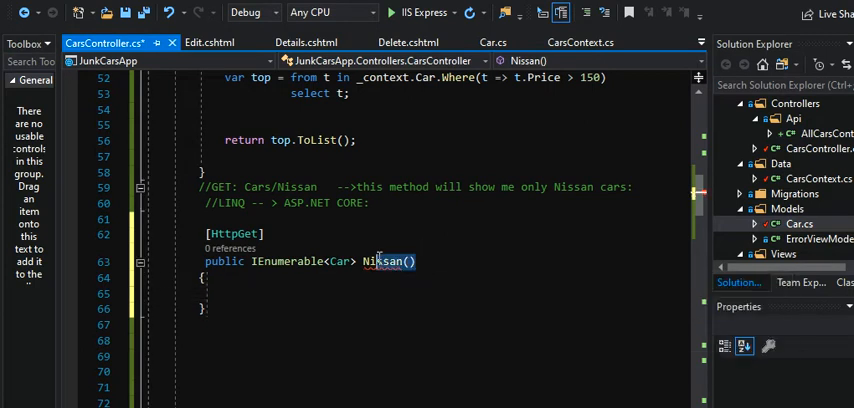
pyautogui.moveTo(384, 260)
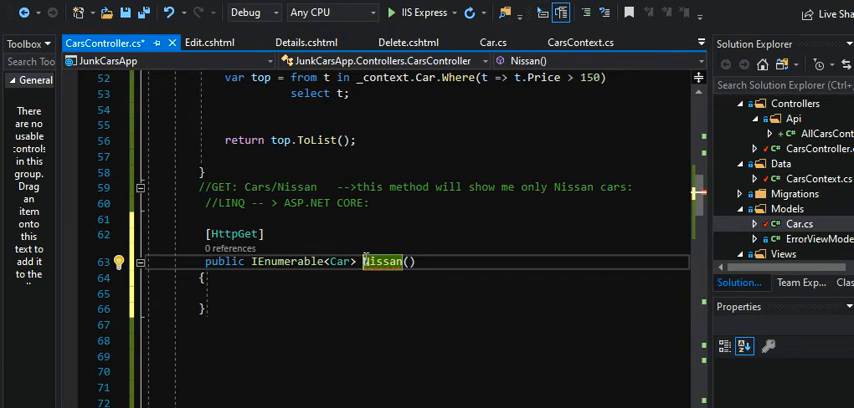
pyautogui.click(280, 294)
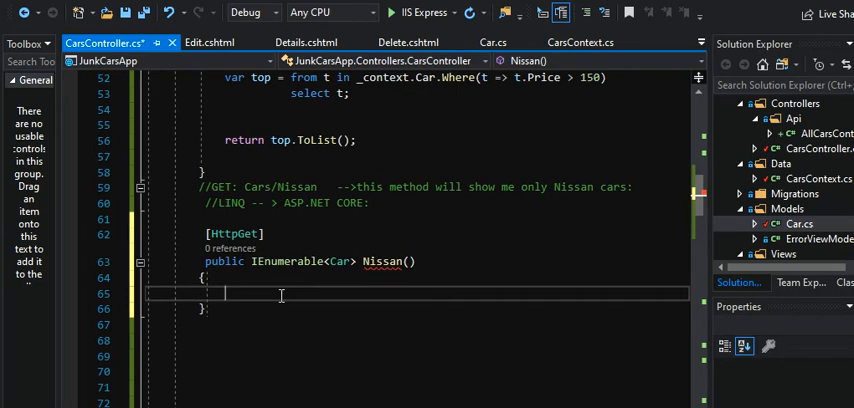
# - Write var nissan = from n in _context.Car.Where(n => n.Make == "Nissan") select n;
pyautogui.write('var nissan')
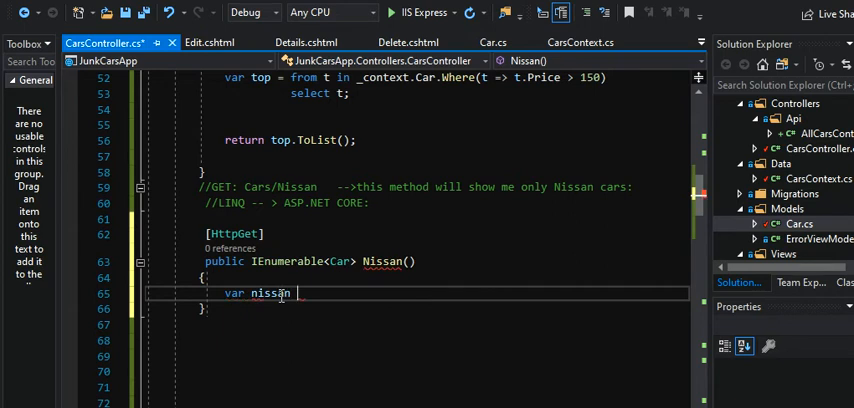
pyautogui.write('=')
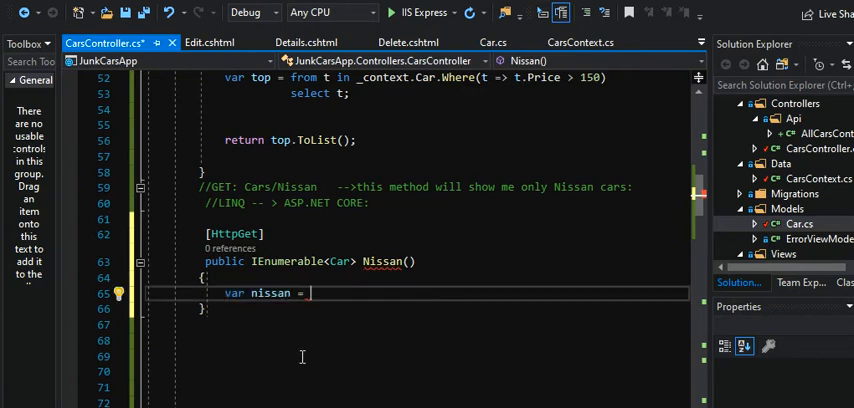
pyautogui.write('from')
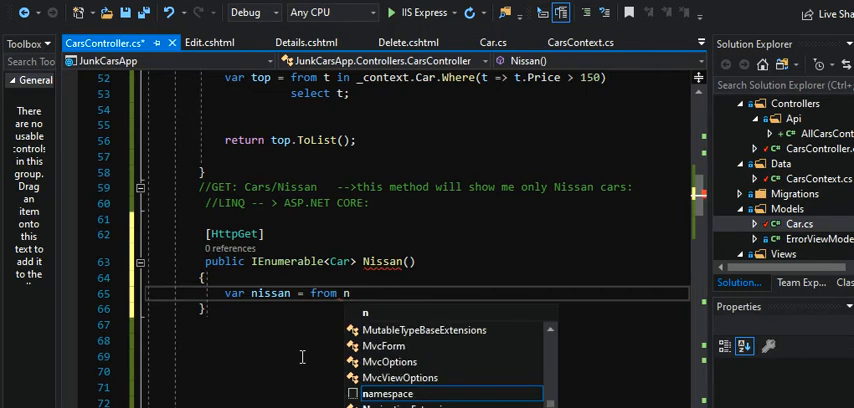
pyautogui.write('n')
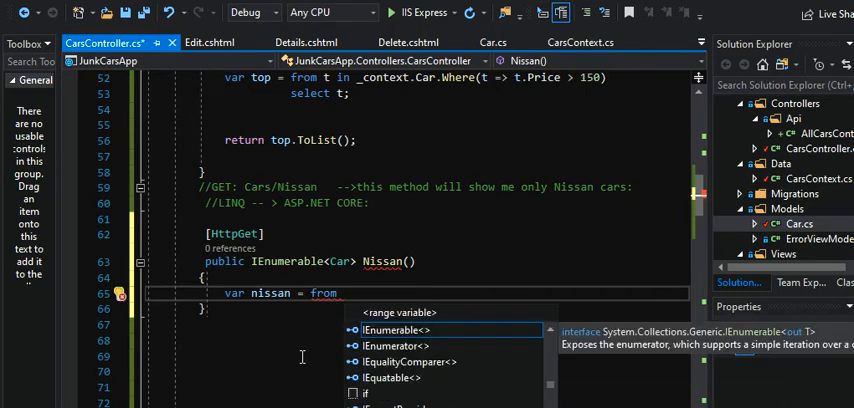
pyautogui.write('n in')
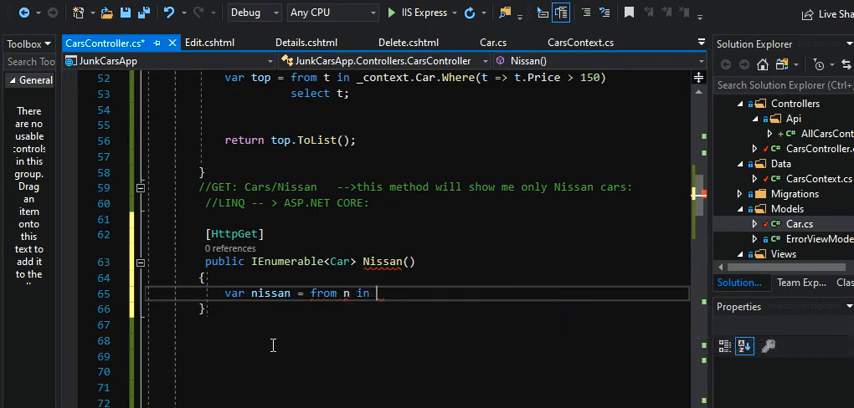
pyautogui.write('_context')
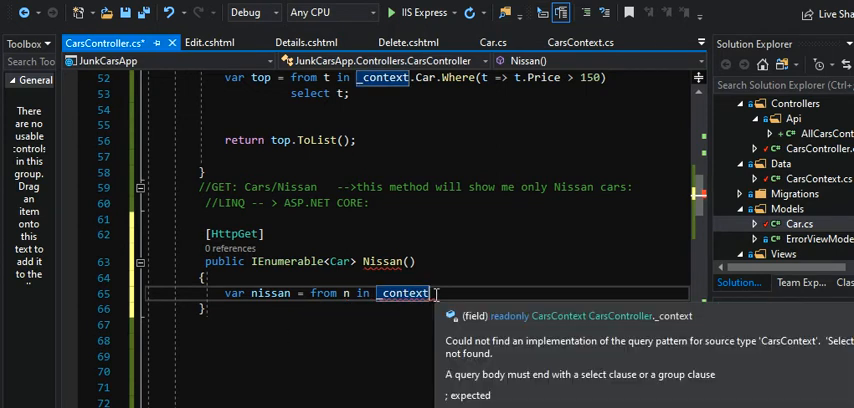
pyautogui.write('.Car')
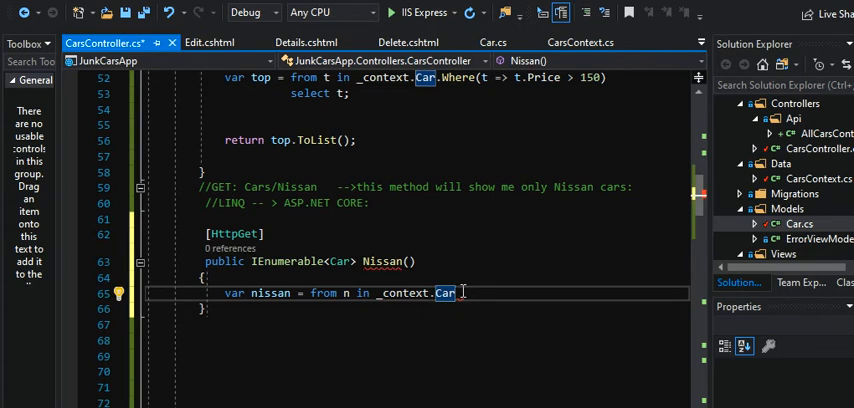
pyautogui.write('.')
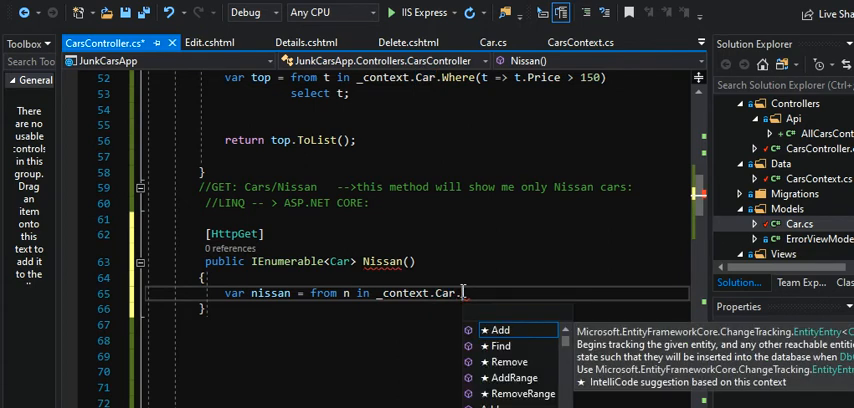
pyautogui.write('Where(')
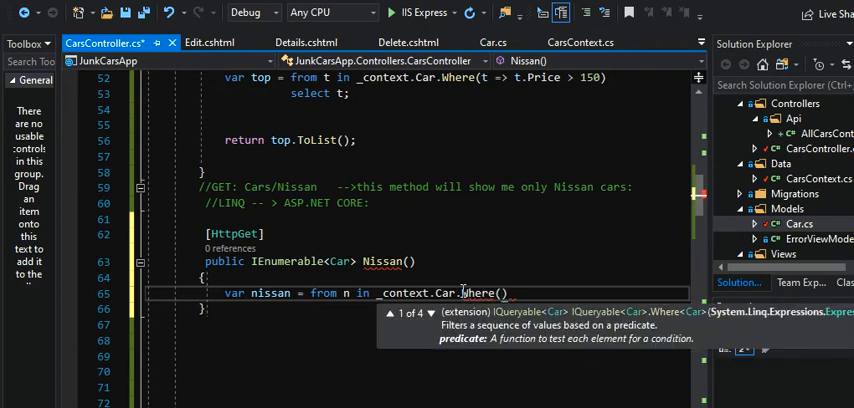
pyautogui.write('n')
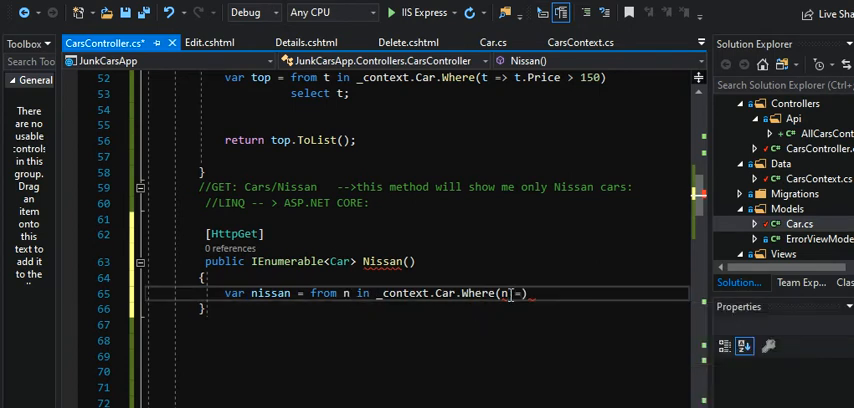
pyautogui.write('=>')
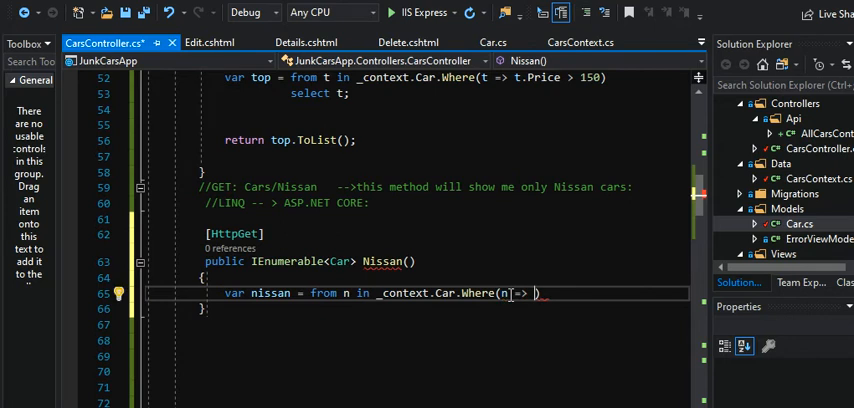
pyautogui.write('.')
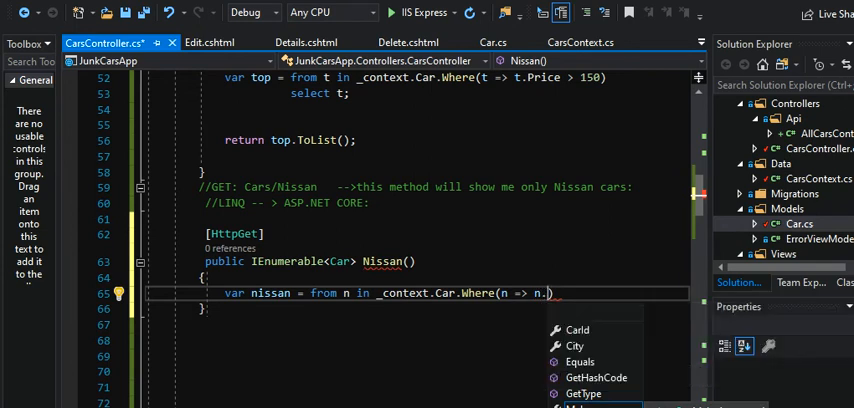
pyautogui.moveTo(404, 344)
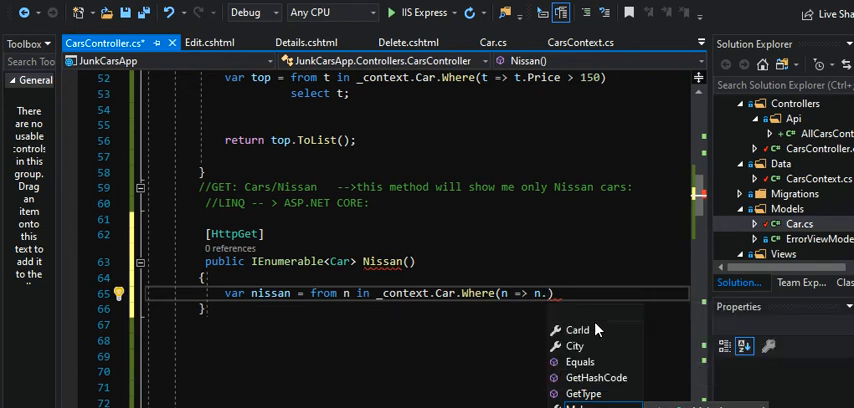
pyautogui.moveTo(576, 344)
pyautogui.write('Make ')
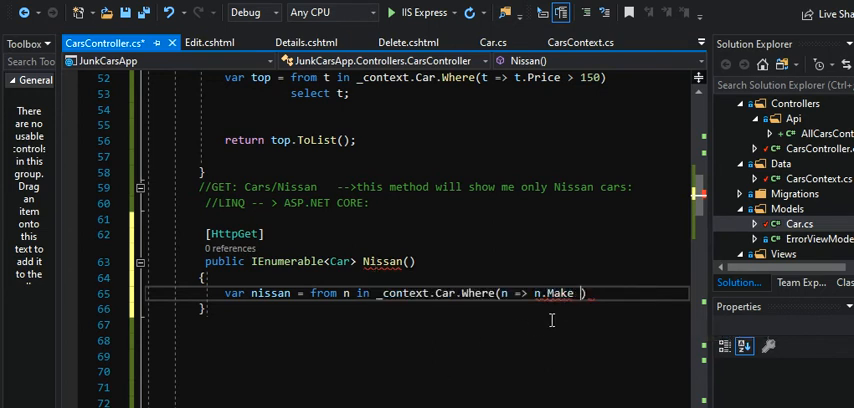
pyautogui.write('==')
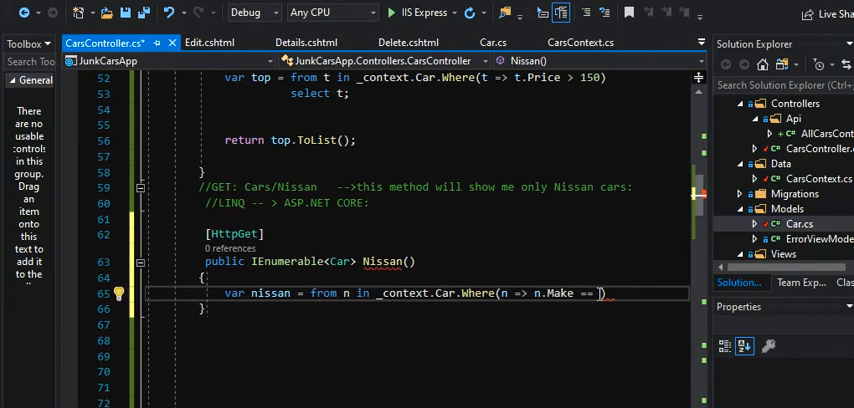
pyautogui.write('Nissan"')
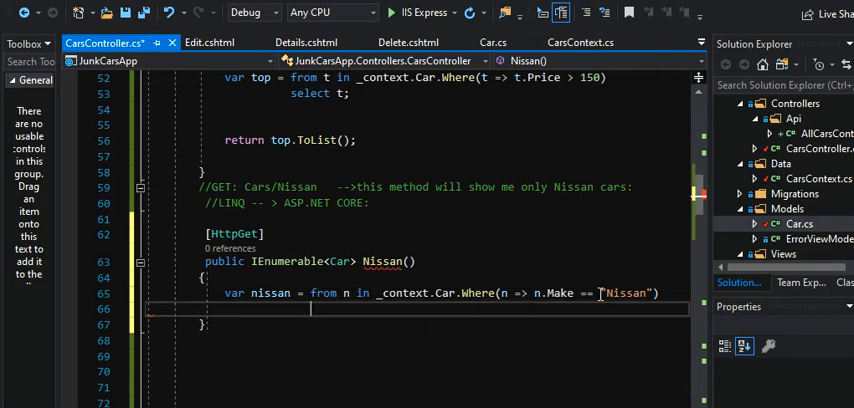
pyautogui.write('selc')
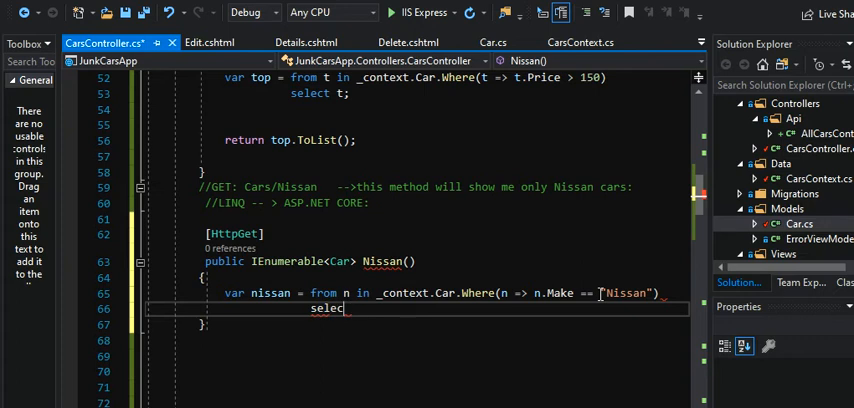
pyautogui.write('n;')
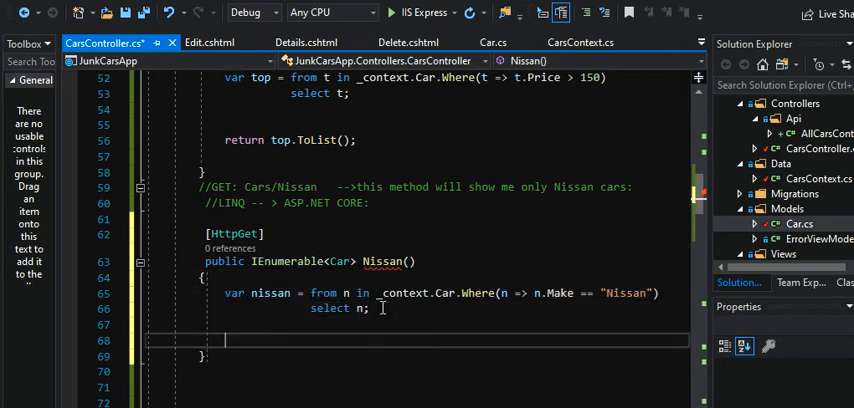
# - Return nissan.ToList() from the Nissan method
pyautogui.write('retur')
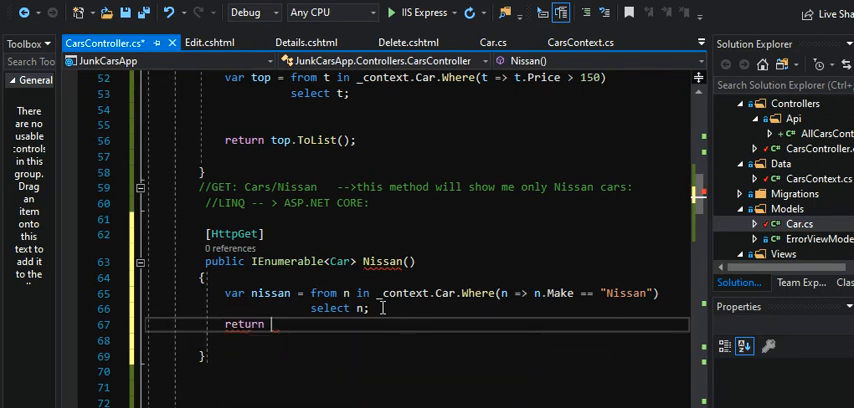
pyautogui.write('nissan')
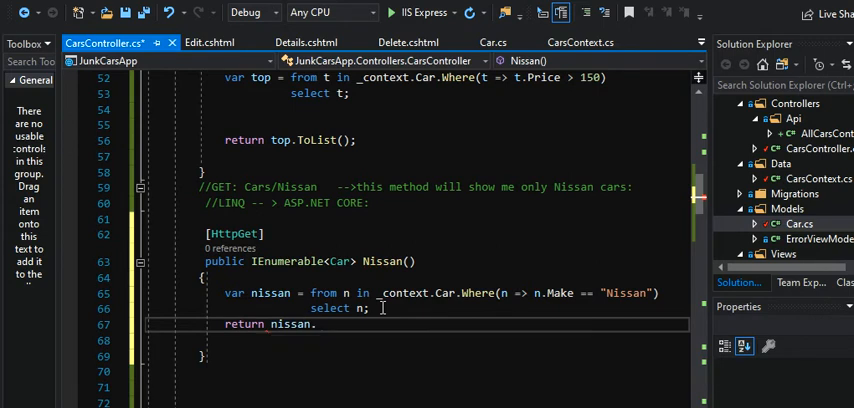
pyautogui.write('.ToList')
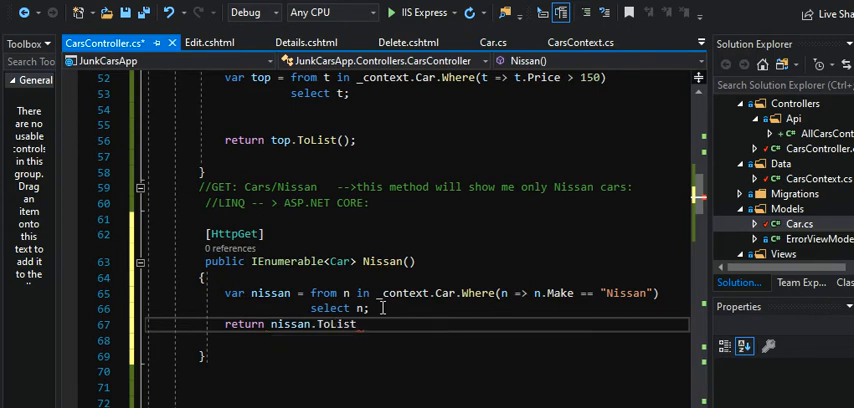
pyautogui.write('();')
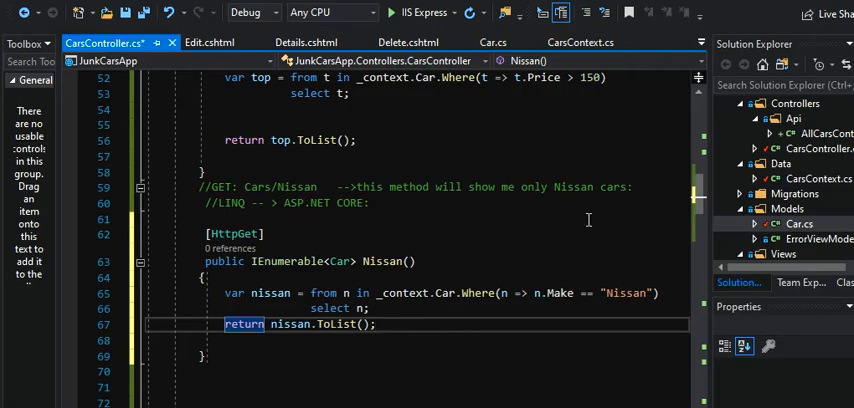
pyautogui.press('ctrl+s')
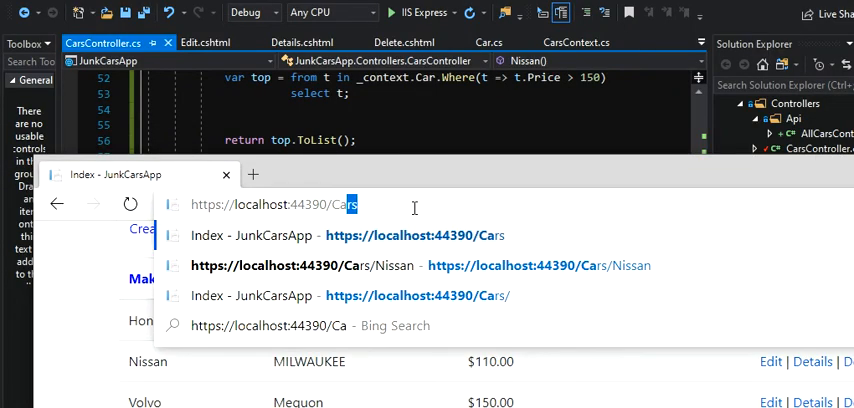
pyautogui.write('Cars')
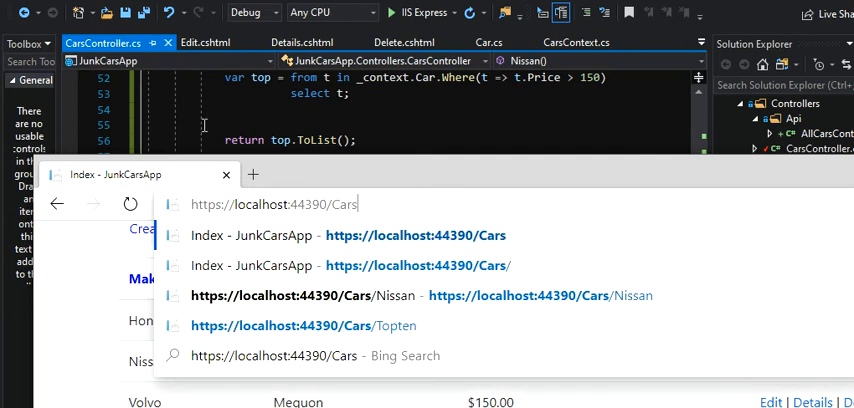
pyautogui.write('/')
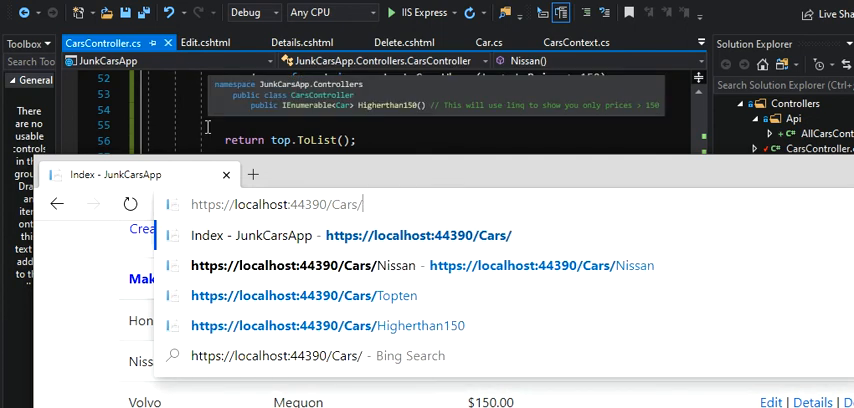
pyautogui.write('Nissan')
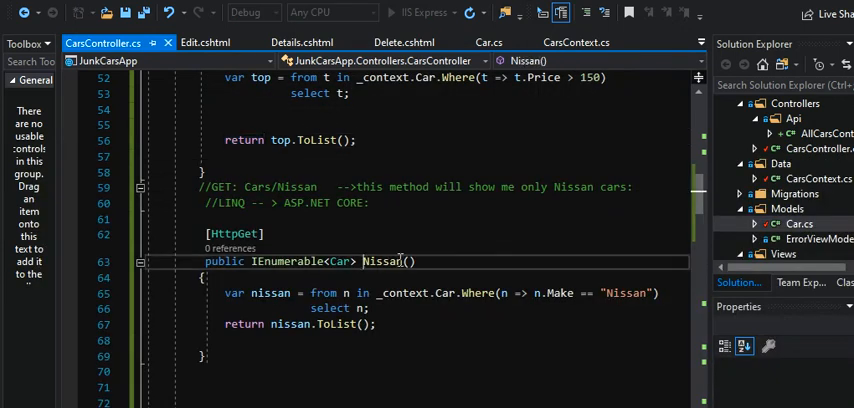
# - Highlight how the Nissan method name, the "Nissan" filter value and the /Cars/Nissan address correspond
pyautogui.doubleClick(380, 260)
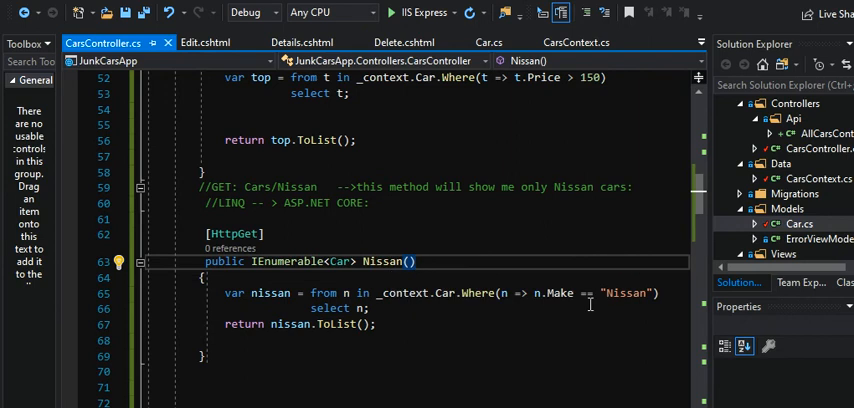
pyautogui.doubleClick(624, 292)
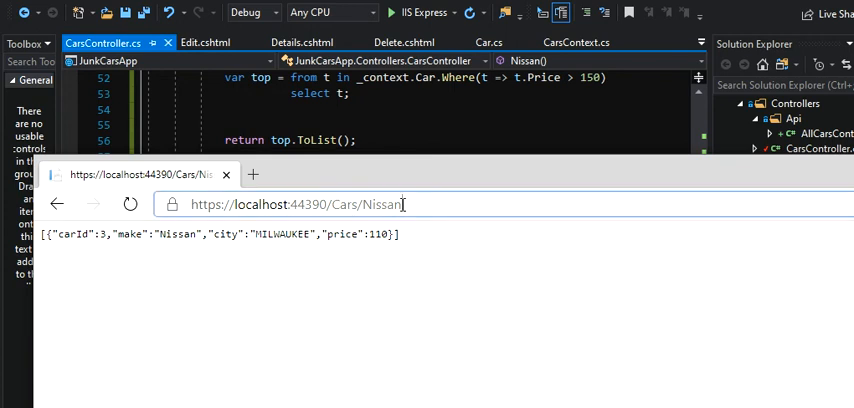
pyautogui.doubleClick(380, 204)
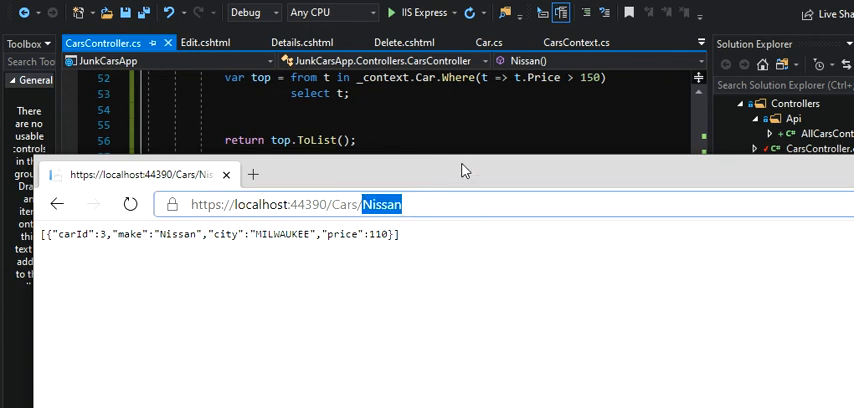
# - Paste a copy of the Nissan method below it and rename it Subaru()
pyautogui.click(226, 174)
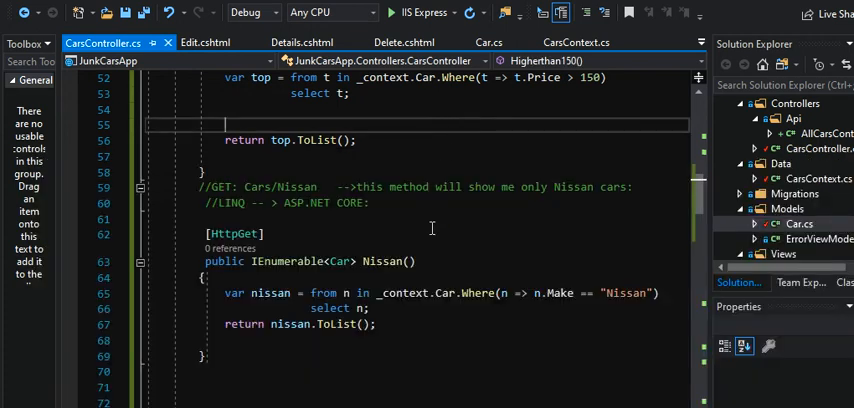
pyautogui.scroll(-3)
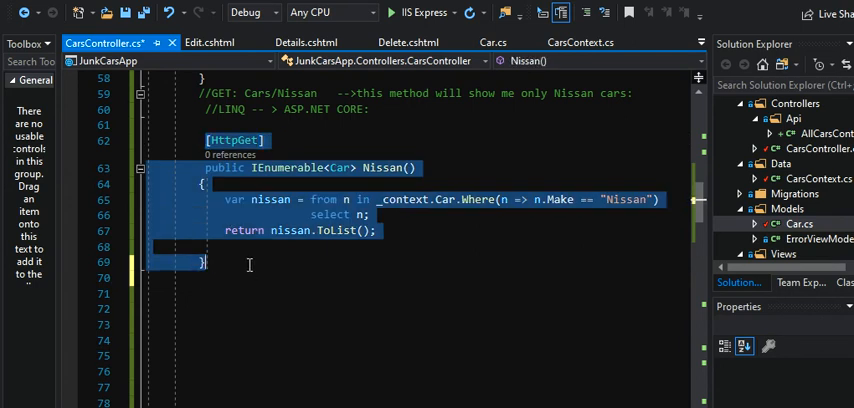
pyautogui.click(242, 262)
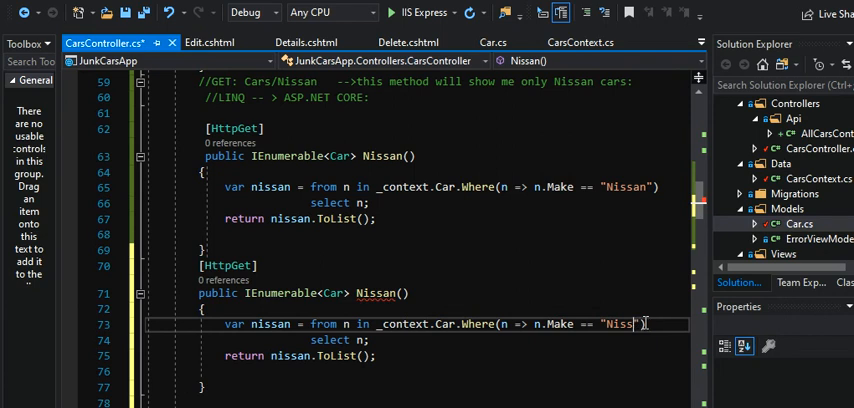
pyautogui.write('Su')
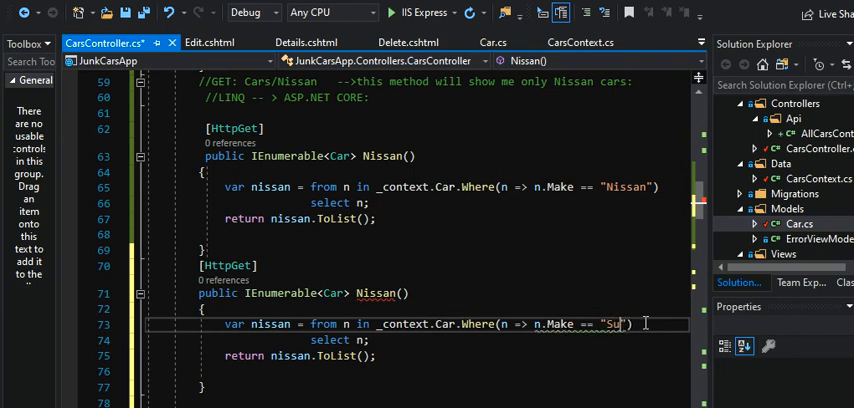
pyautogui.write('baru')
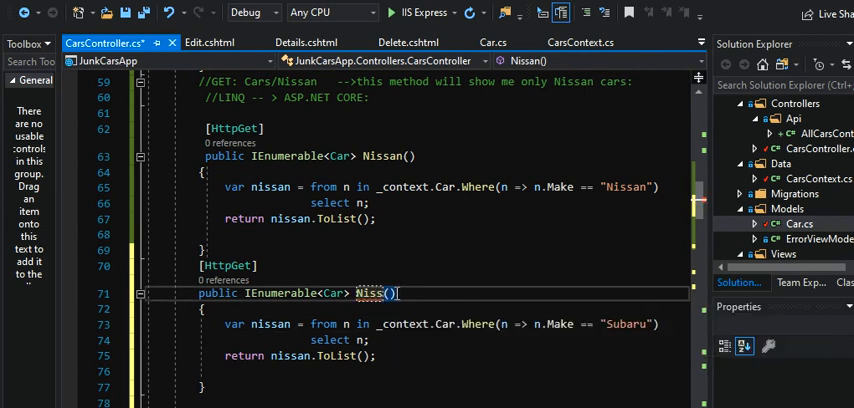
# - Change the copy to var subaru, Make == "Subaru" and lambda parameter s
pyautogui.write('uba')
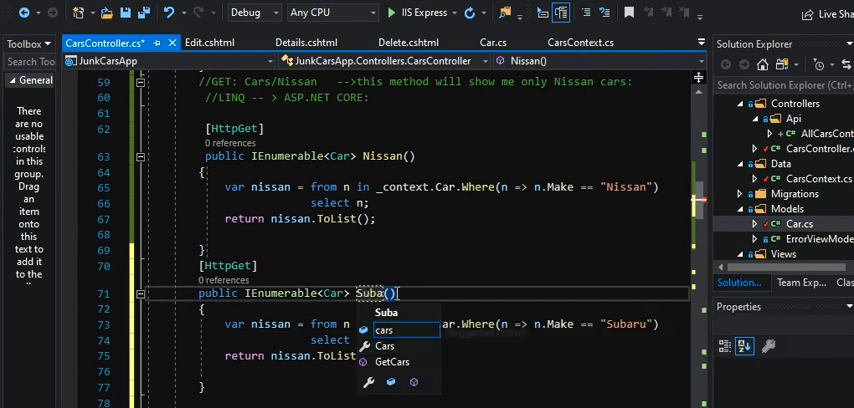
pyautogui.write('ru')
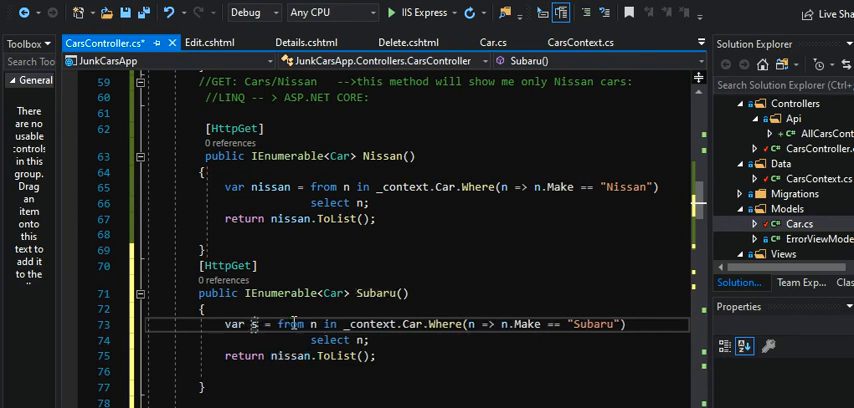
pyautogui.write('ubaru')
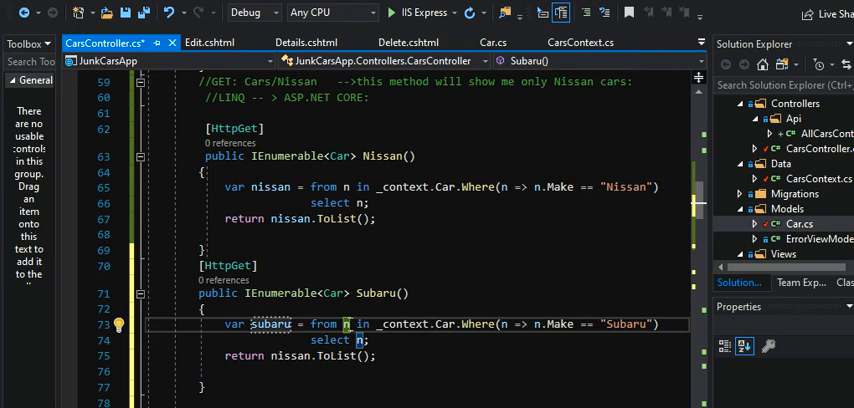
pyautogui.write('s')
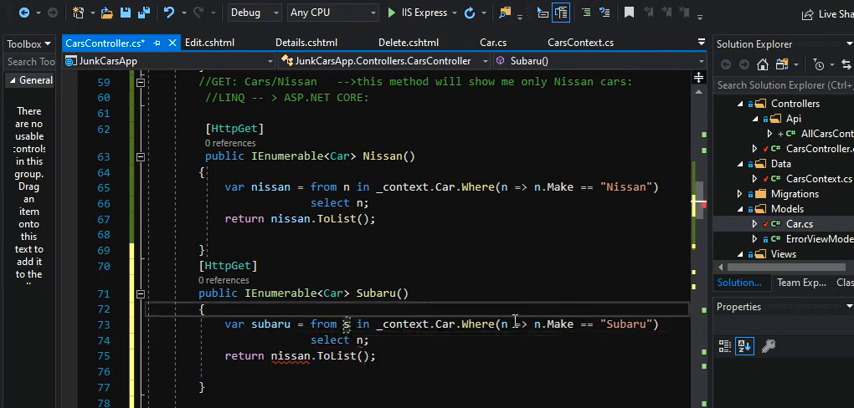
pyautogui.write('s')
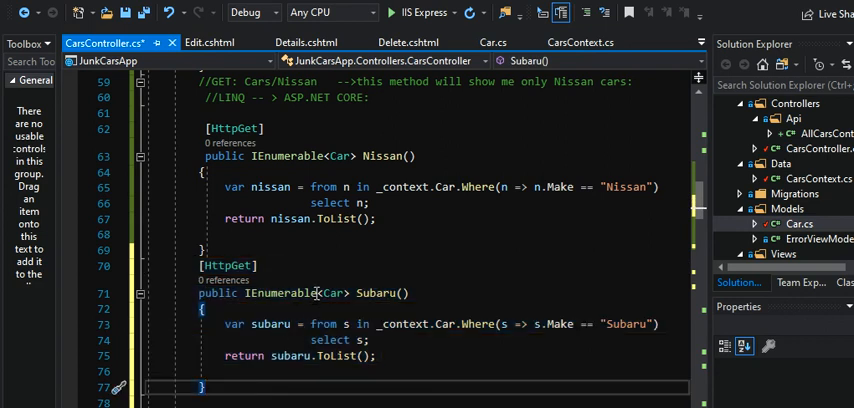
pyautogui.moveTo(332, 292)
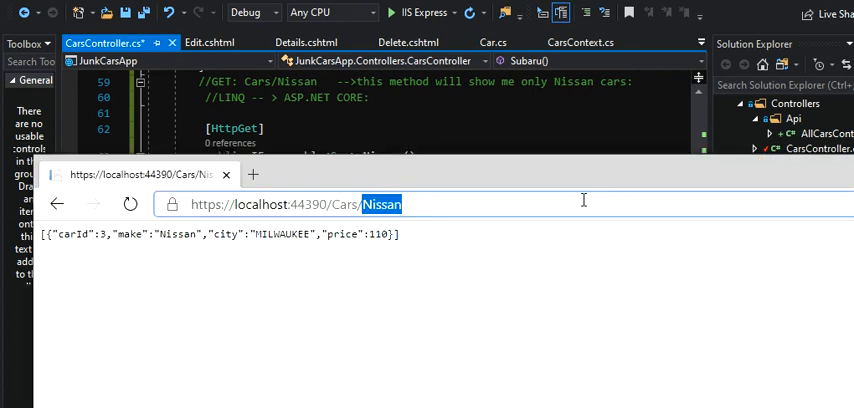
# - Request /Cars/Subaru in Edge to get the single Kenosha Subaru JSON, then return to the code
pyautogui.write('Subaru')
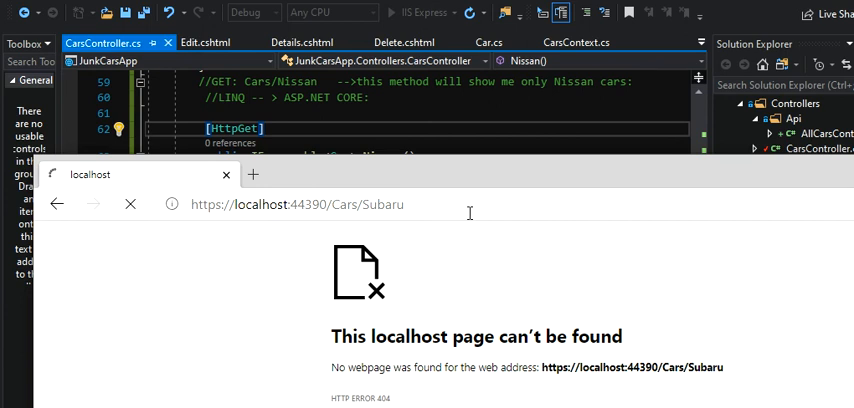
pyautogui.moveTo(480, 182)
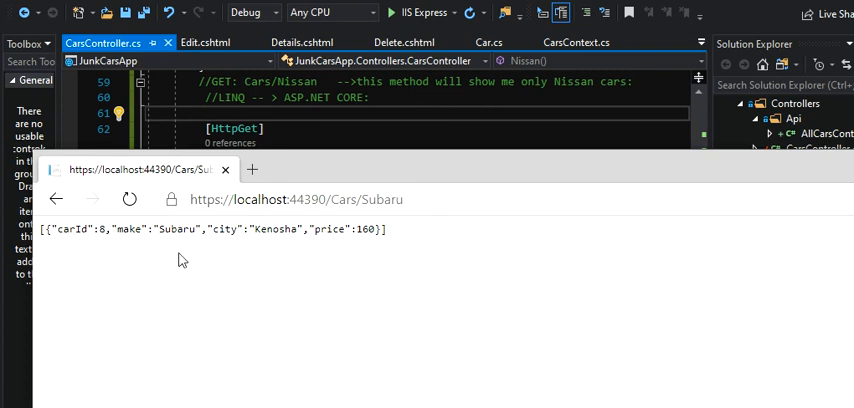
pyautogui.doubleClick(176, 228)
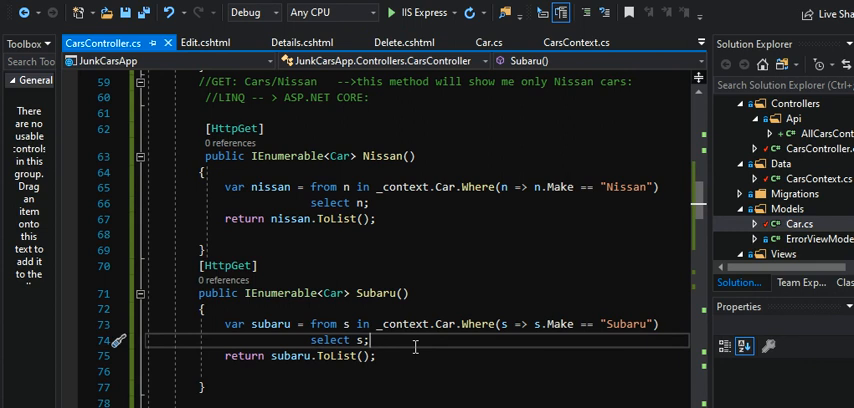
pyautogui.moveTo(422, 242)
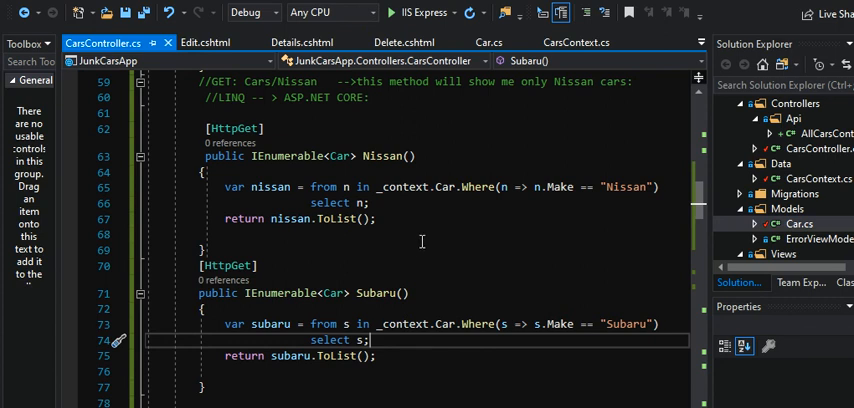